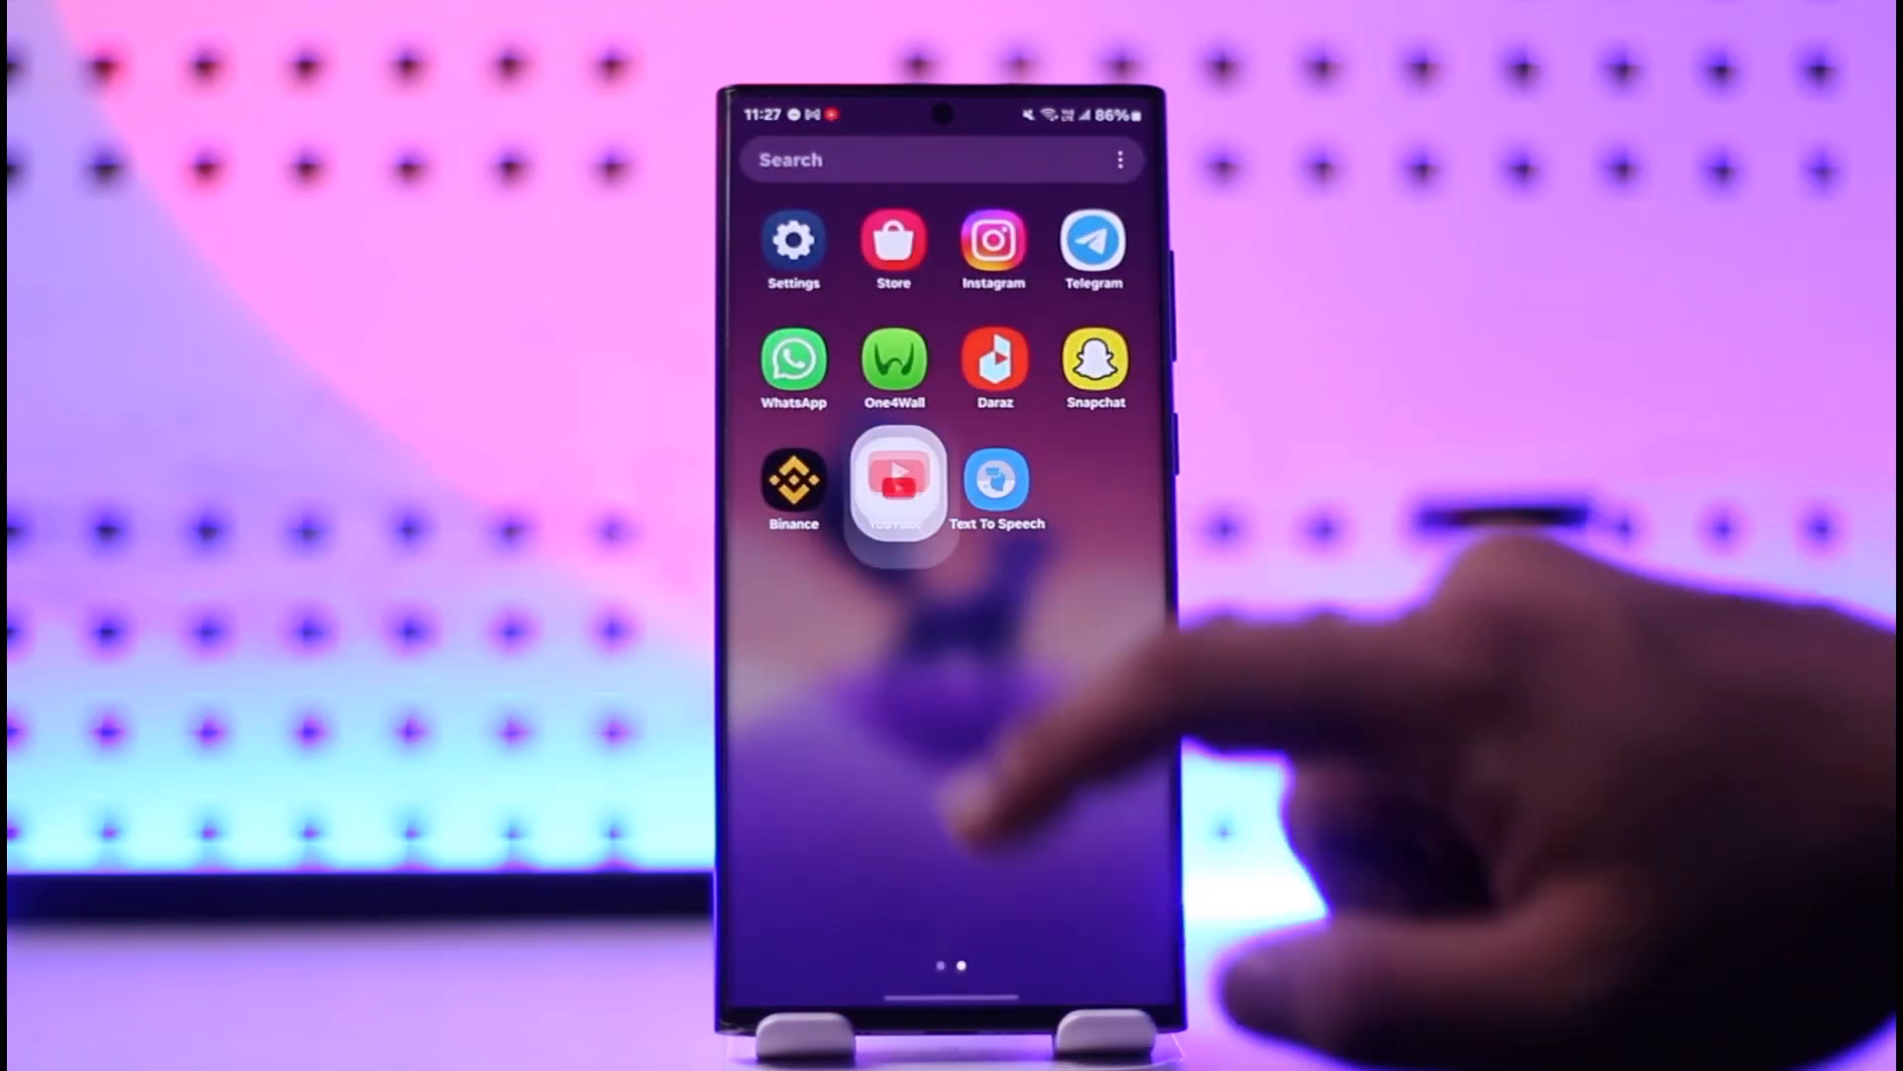
Launch YouTube and reach its General settings page containing Restricted Mode
click(901, 486)
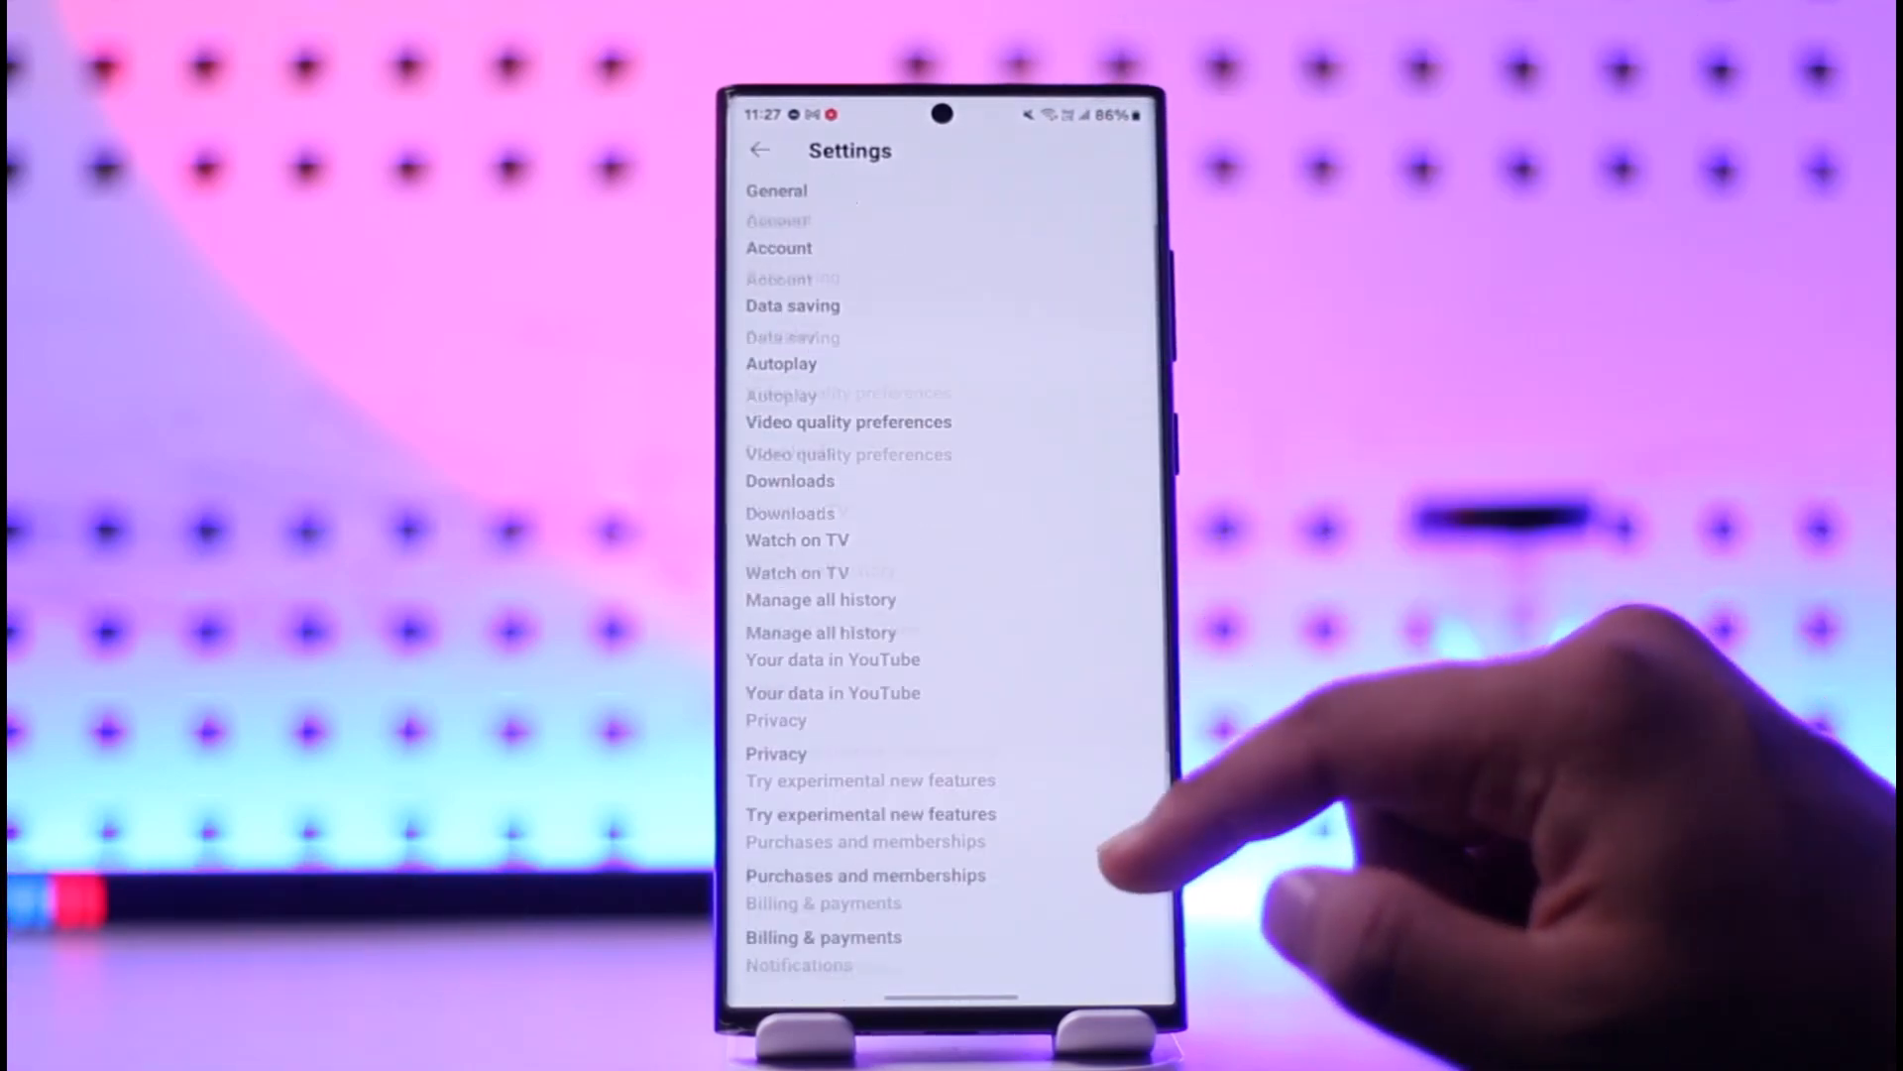
click(775, 191)
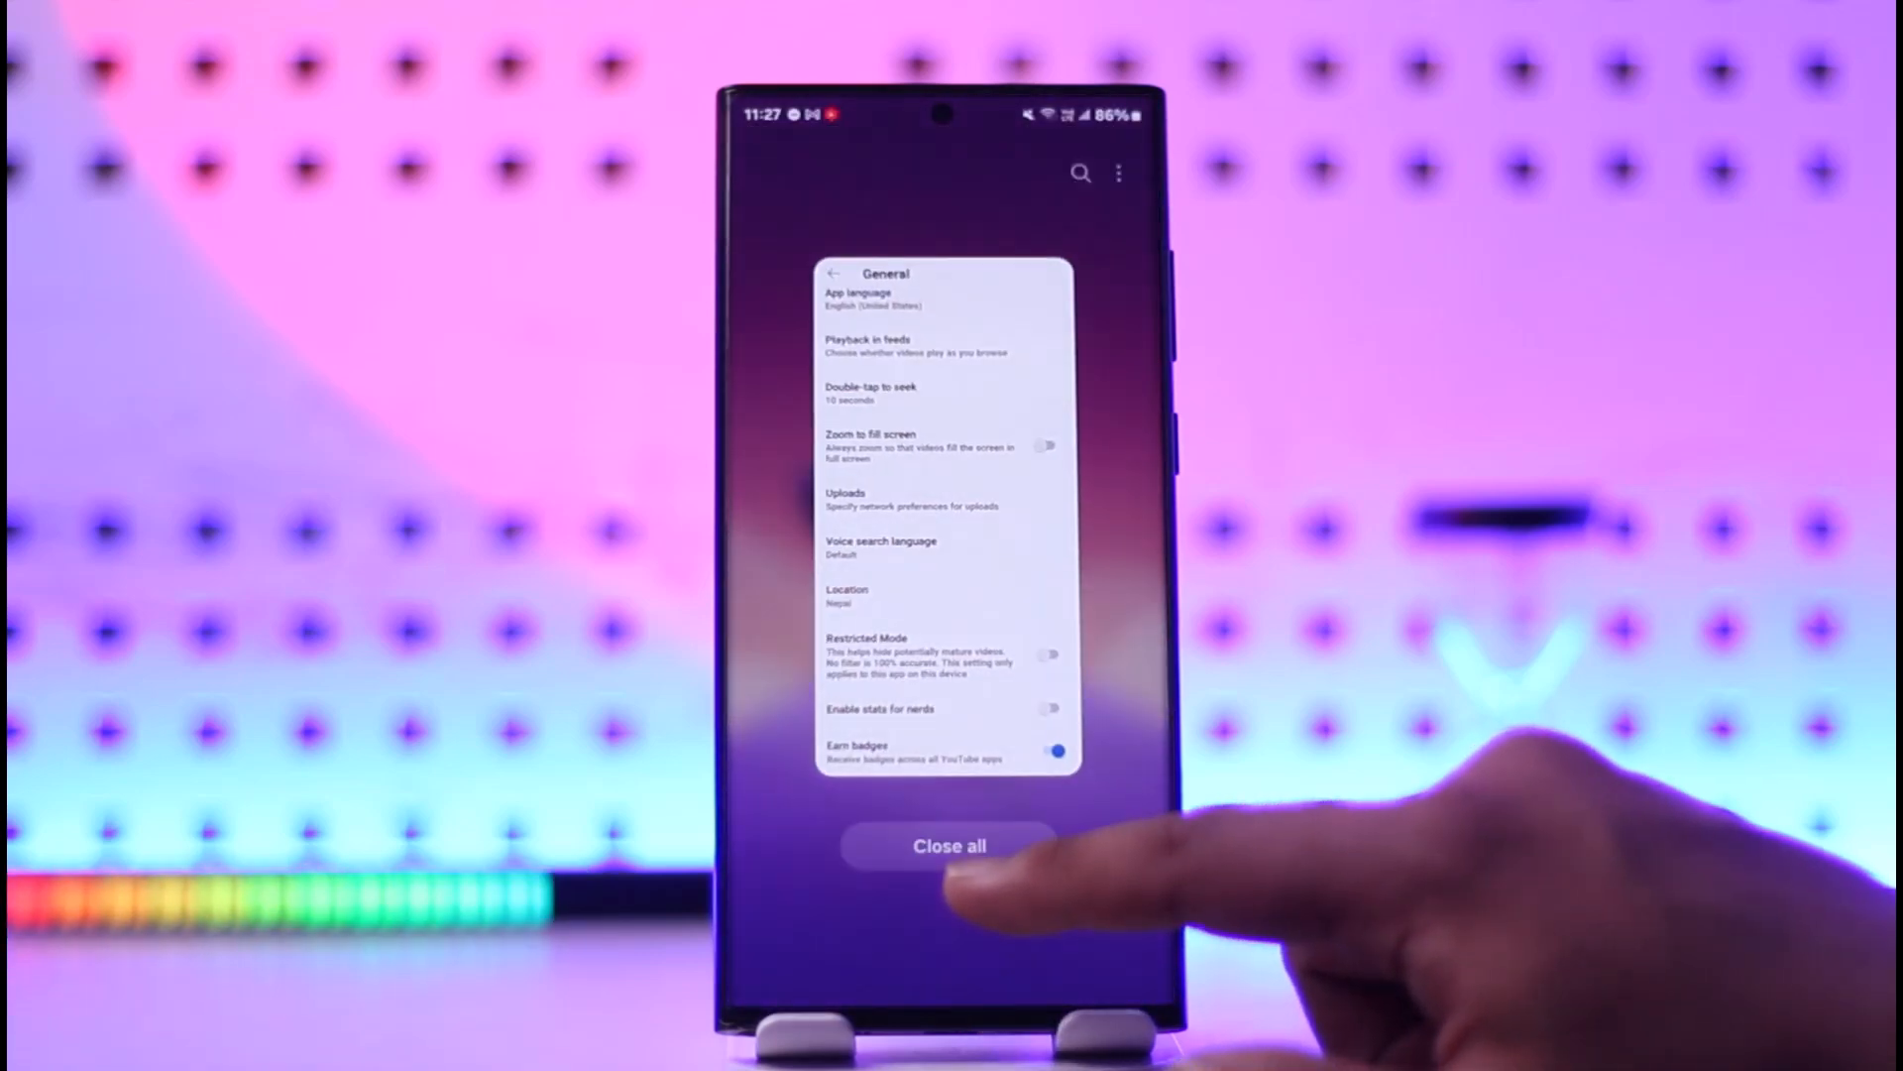
Clear recent apps, then load youtube.com/verify in Chrome to check phone verification
click(950, 845)
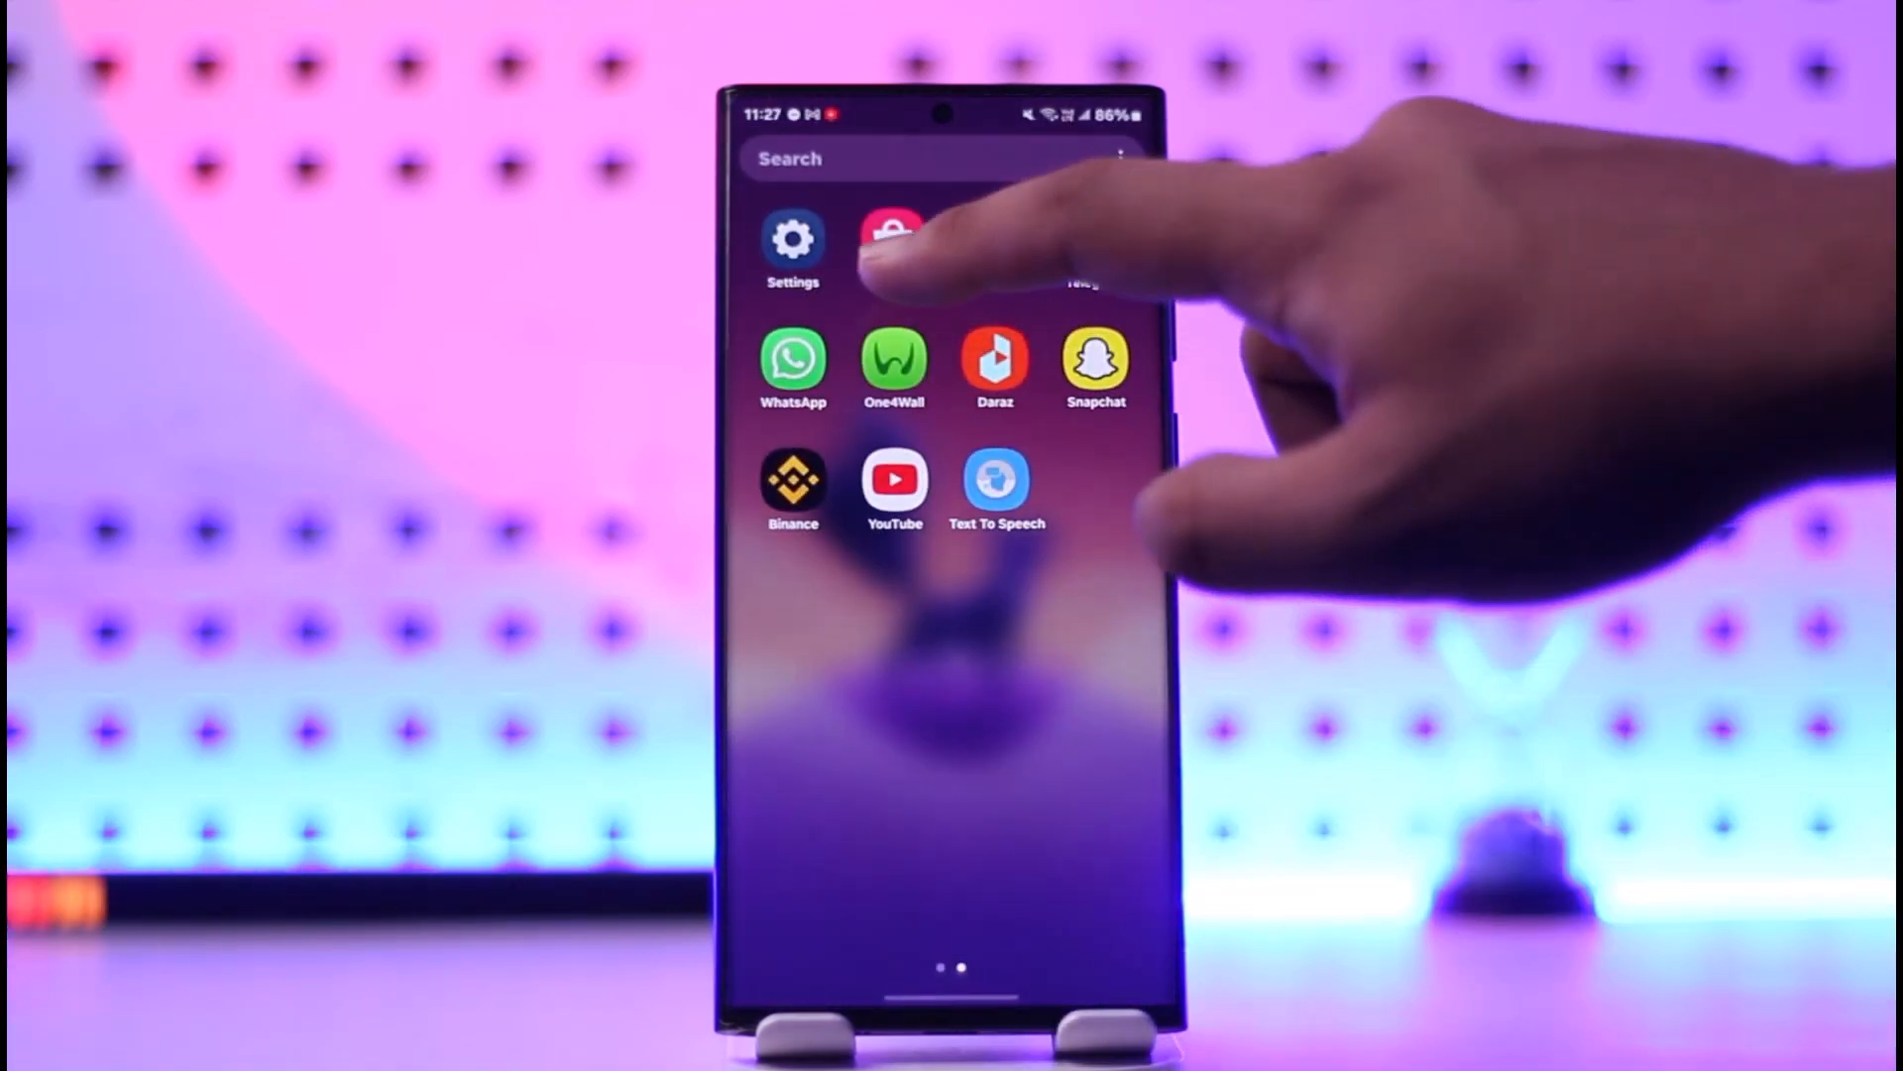
click(894, 243)
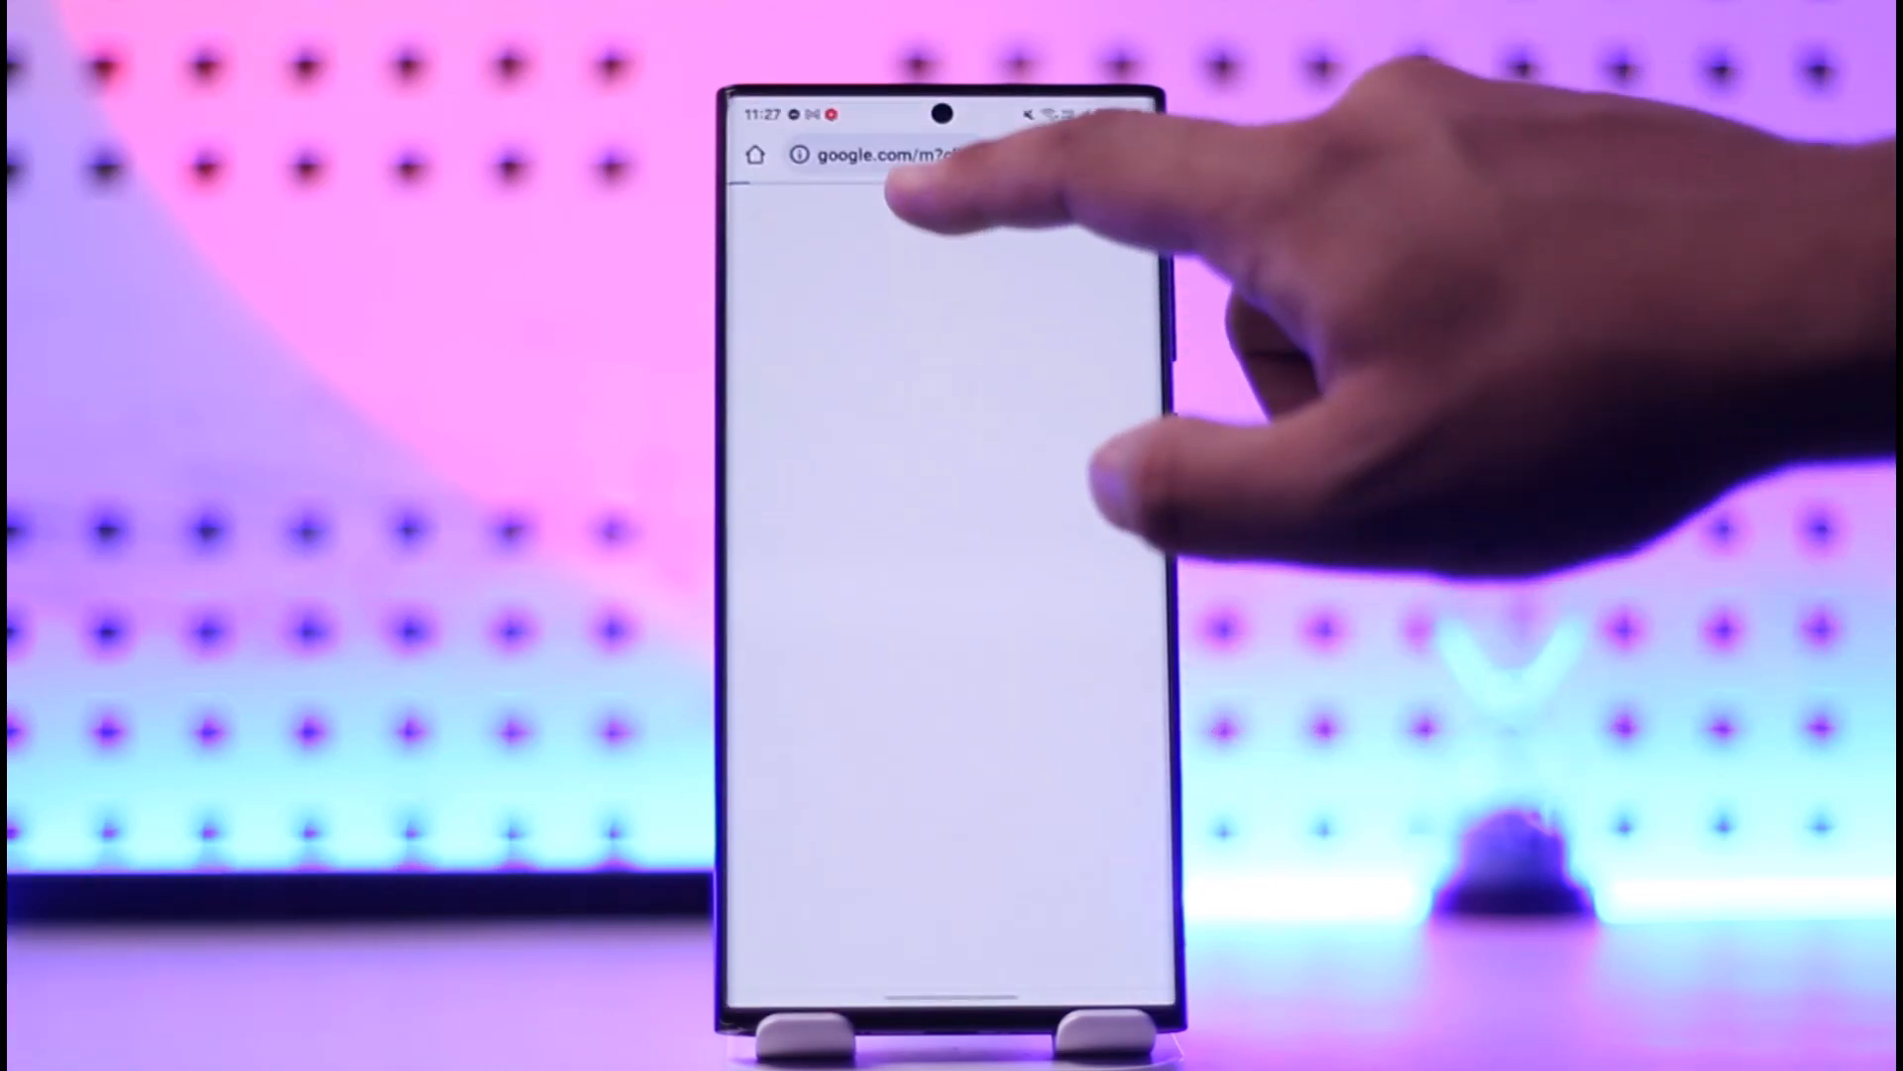
click(886, 155)
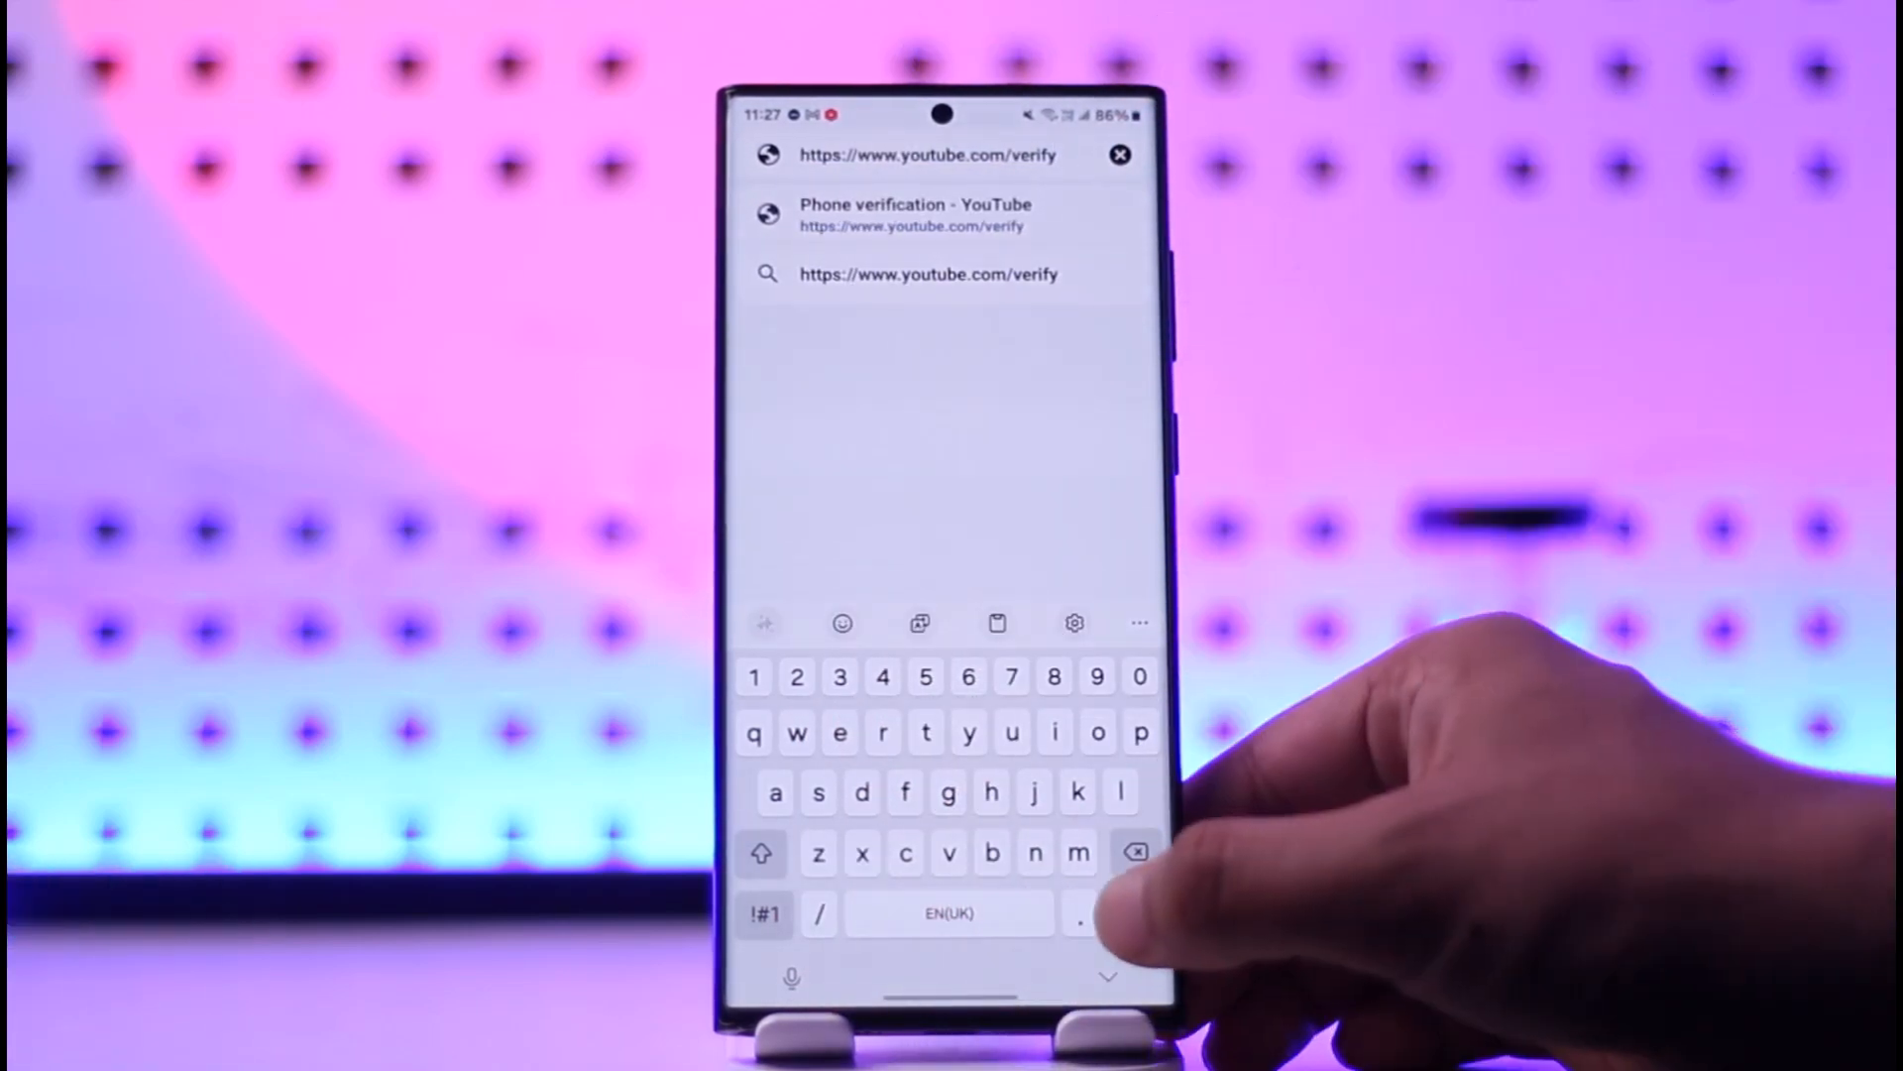
click(914, 214)
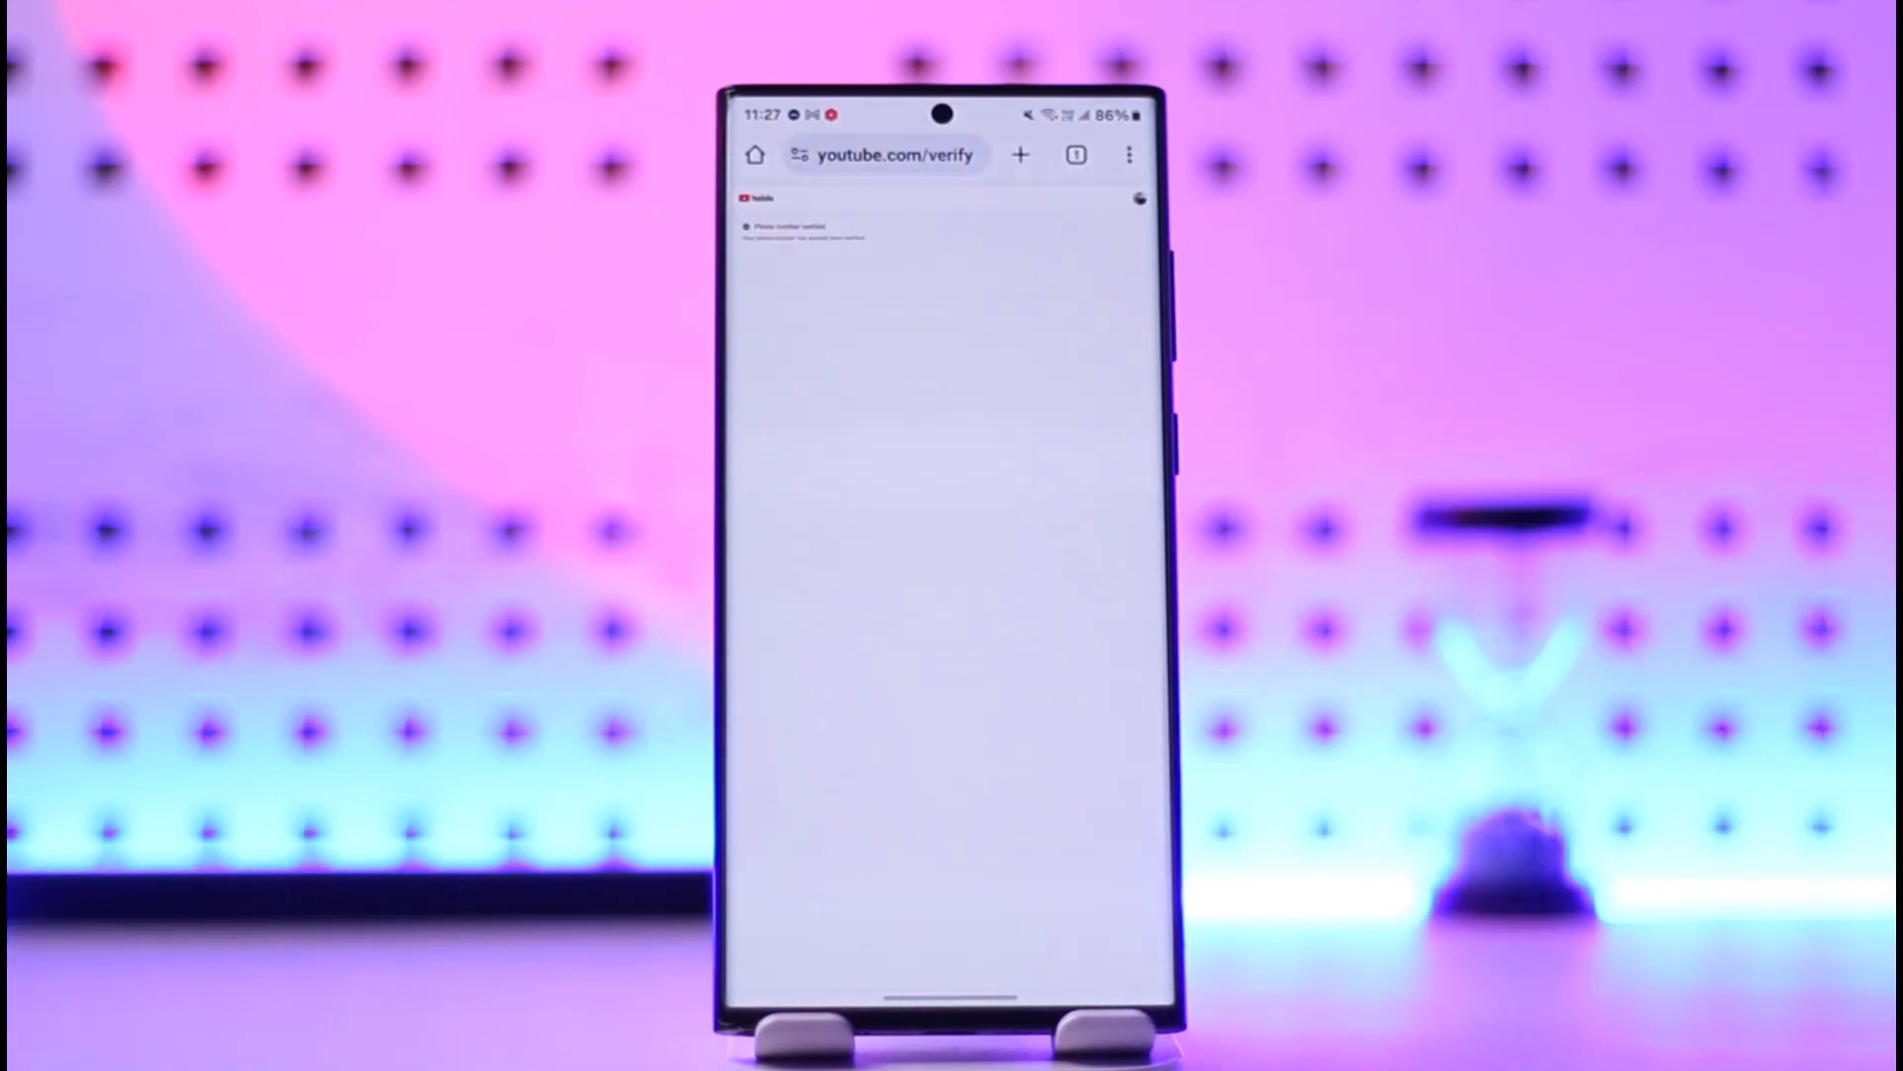
Close all recent apps, including Chrome, to return to the home screen
click(1128, 156)
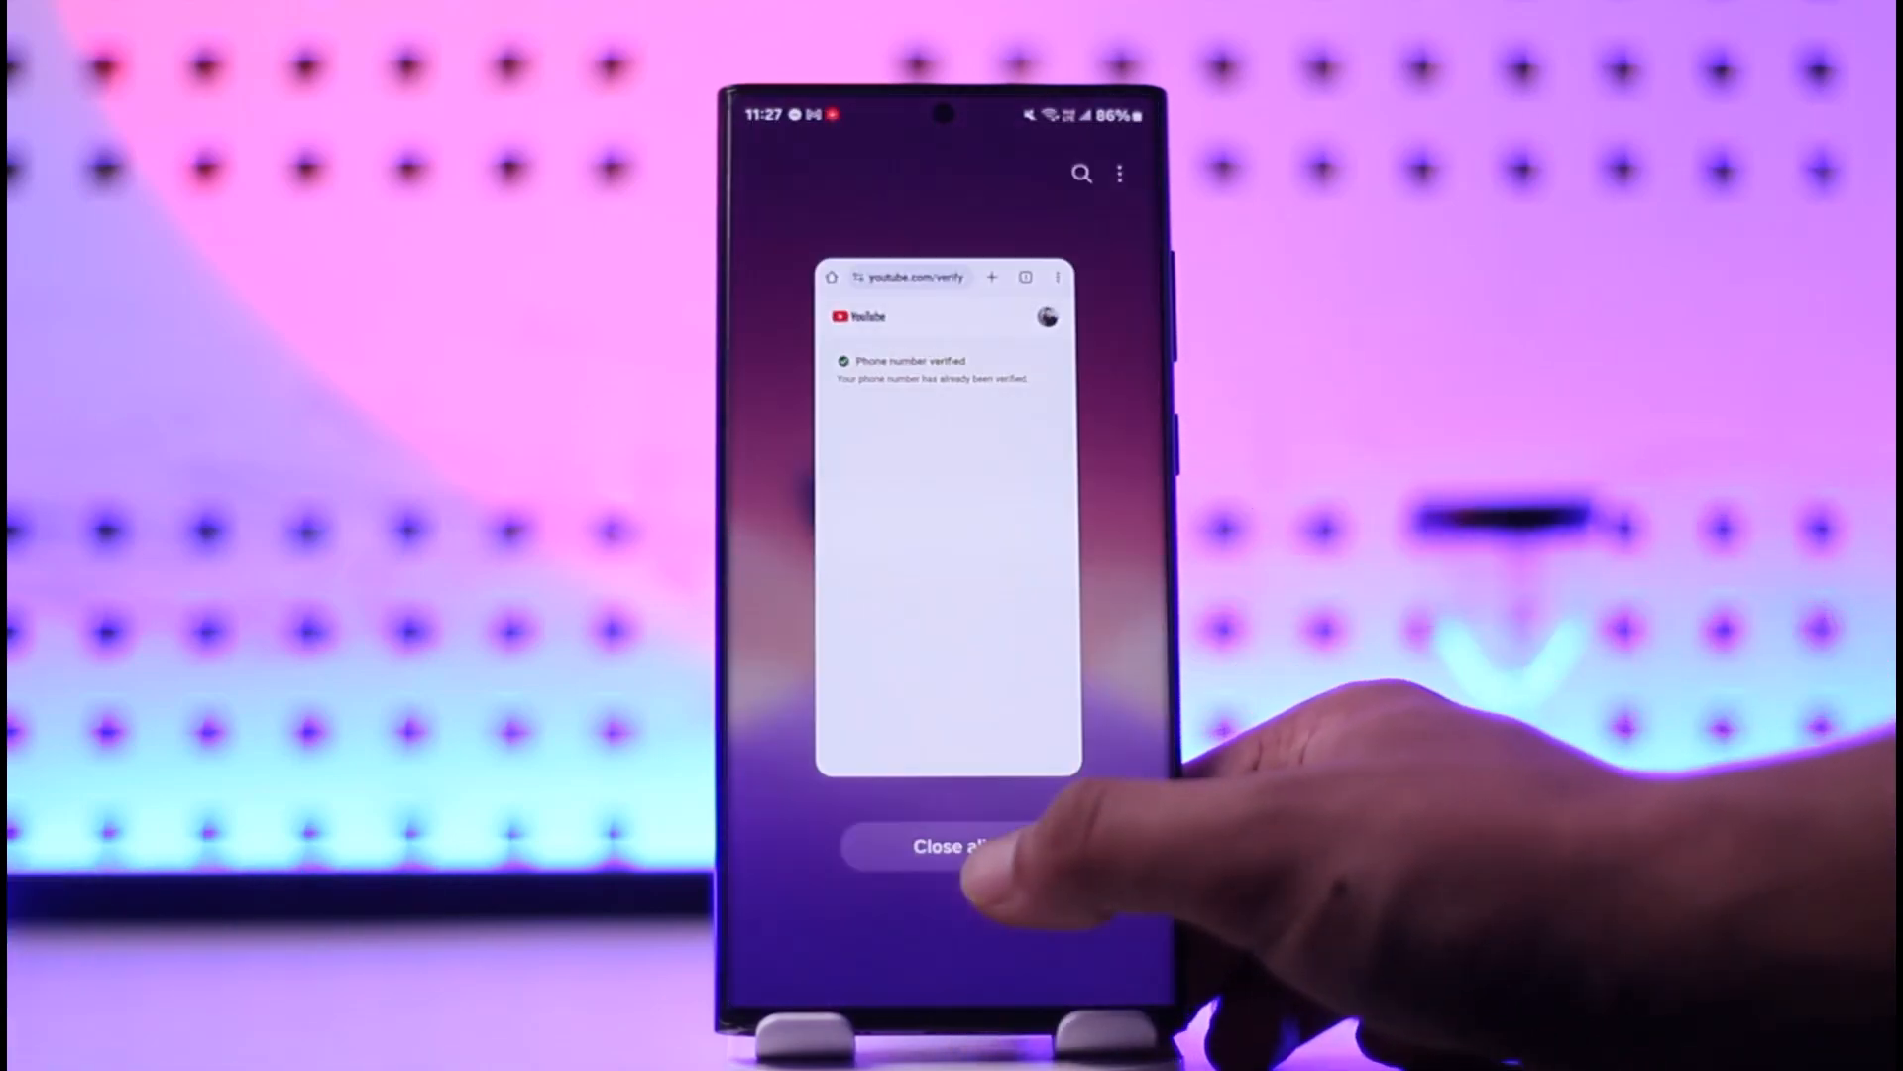
click(947, 846)
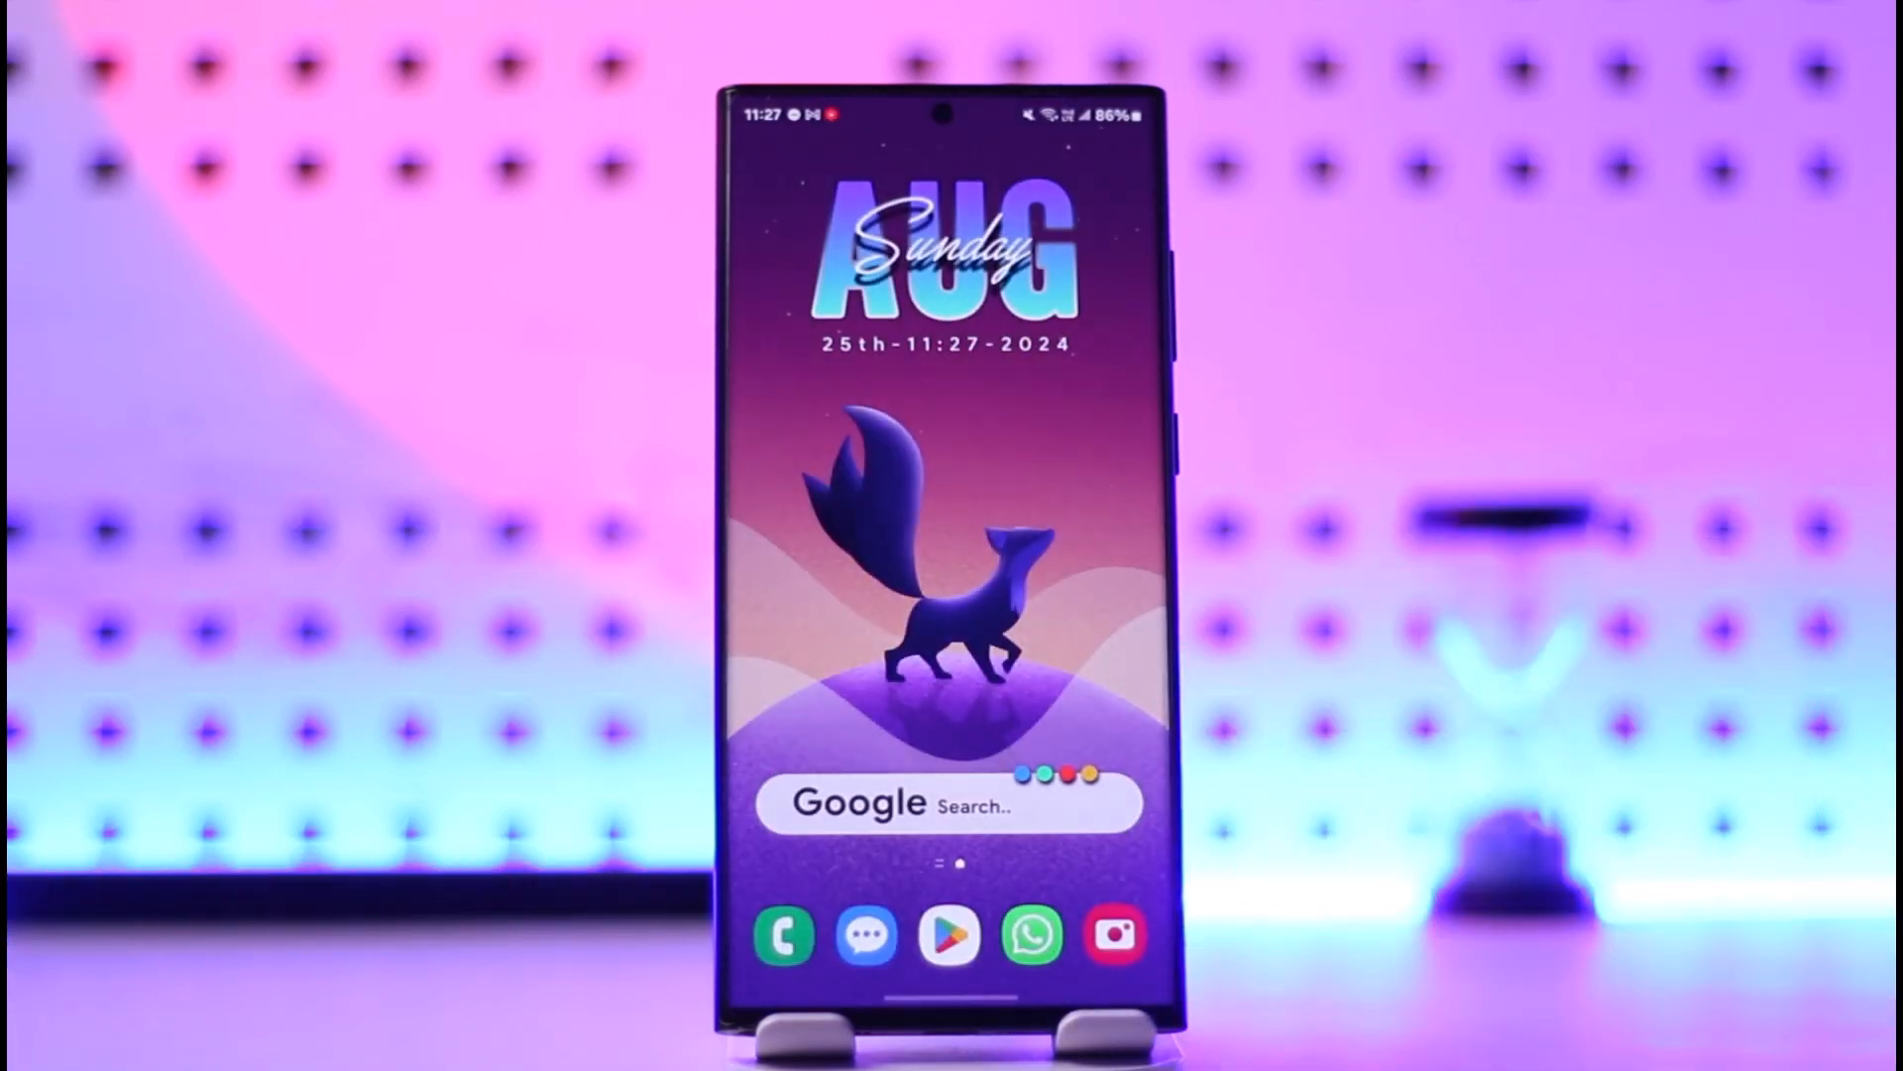